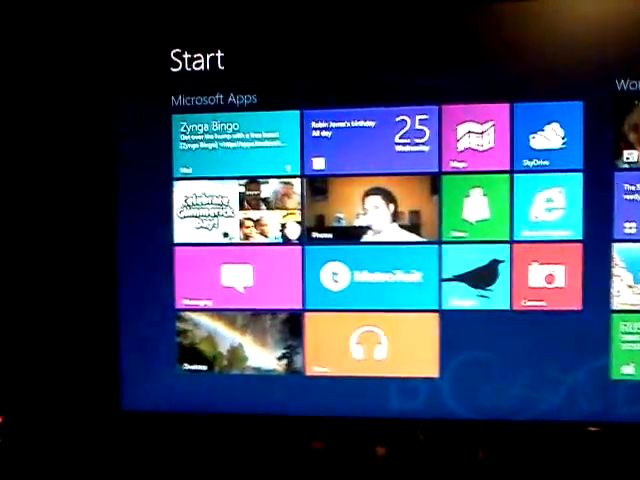
{"action": "scroll", "scroll_direction": "left", "scroll_amount": 3}
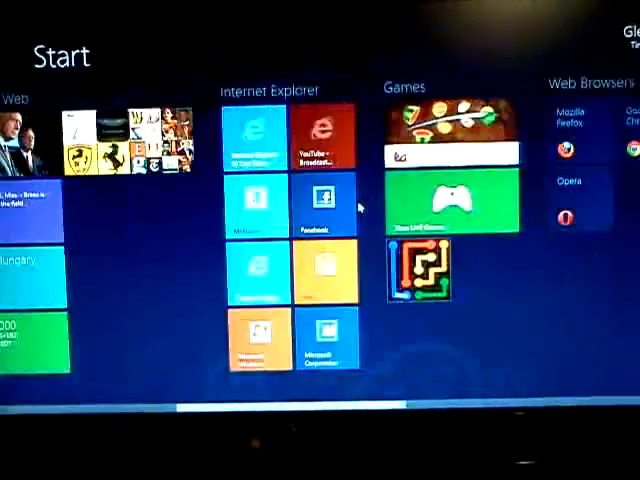